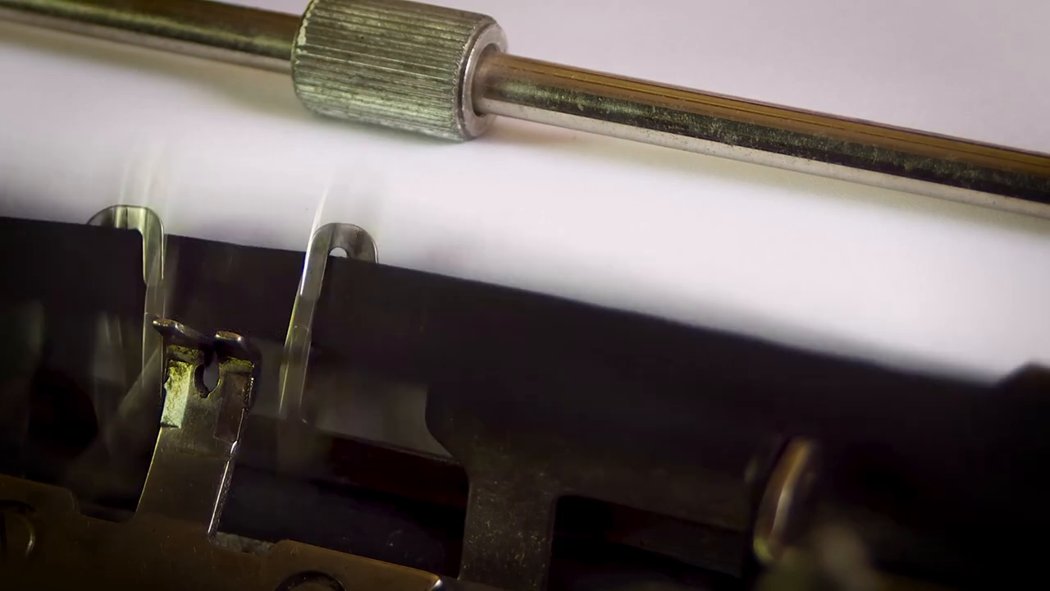
{"action": "type", "text": "CONFI"}
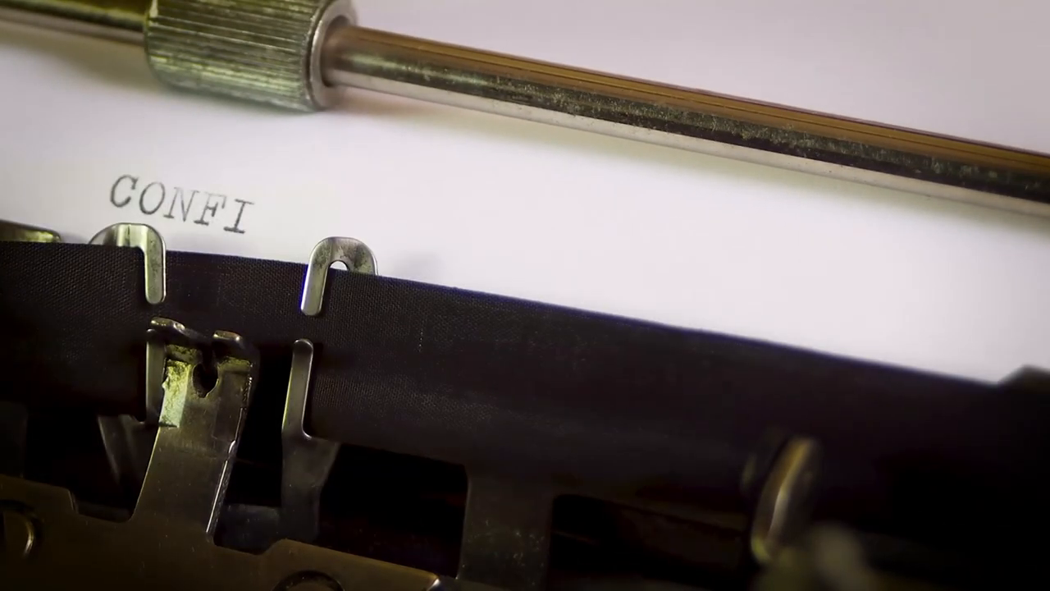